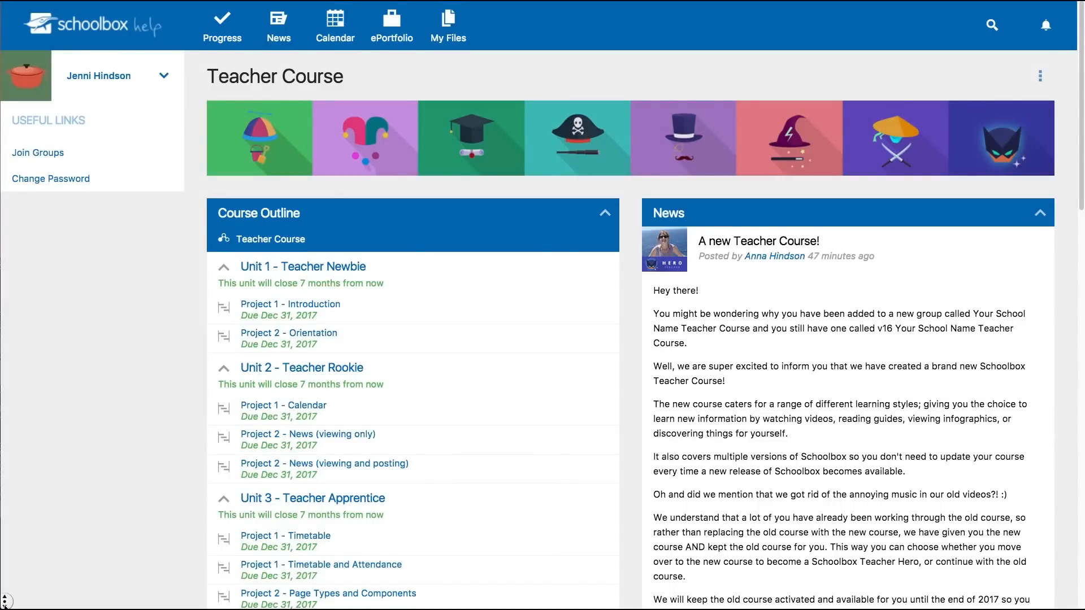
Scroll down to the Introduction to Components video, play its first seconds, then pause it.
scroll("down", 3)
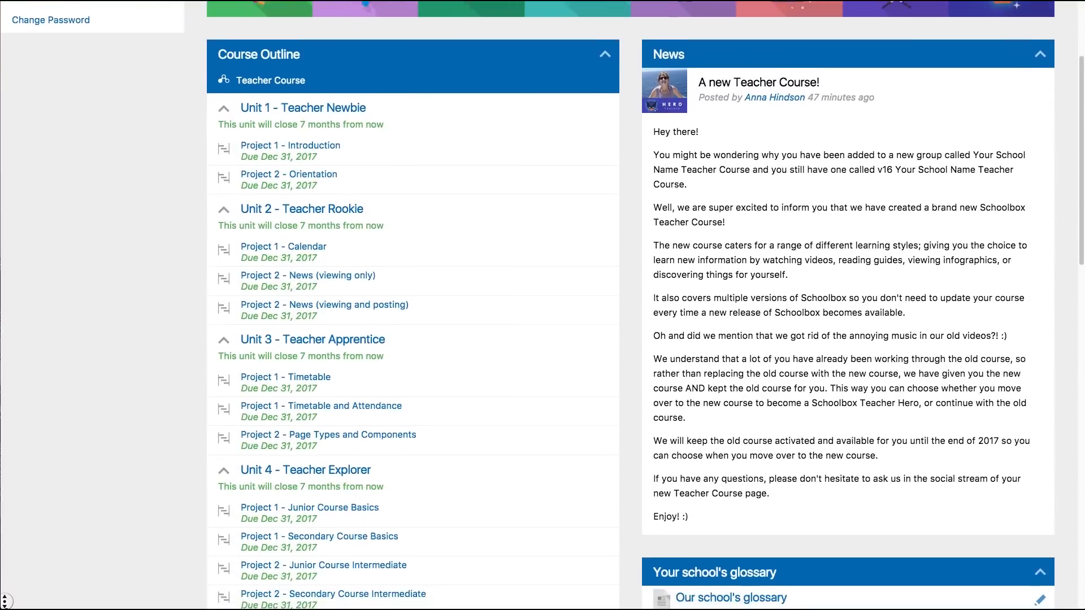
scroll("down", 3)
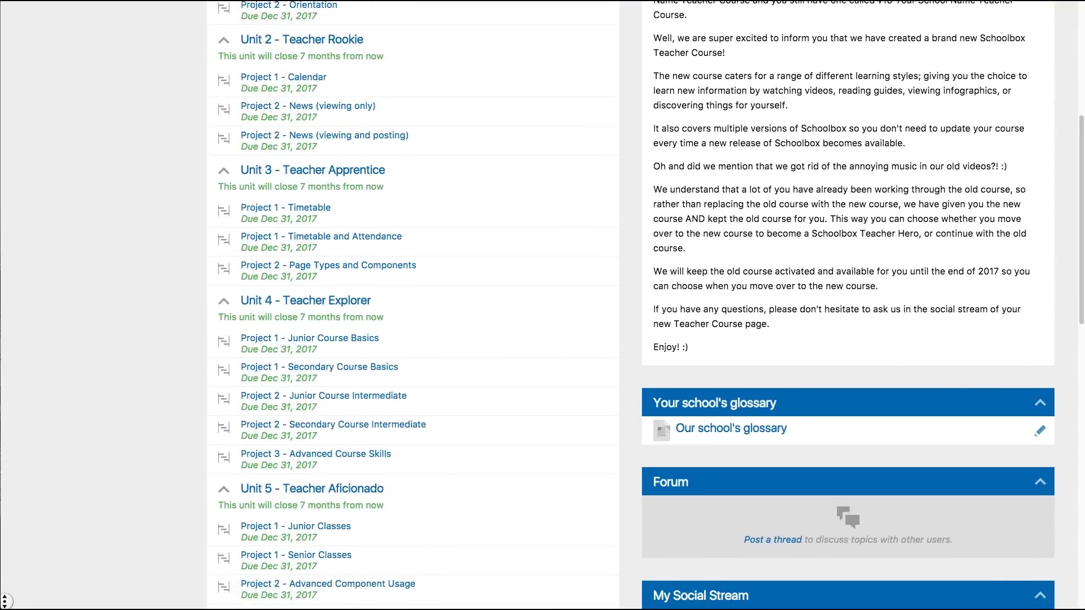
scroll("down", 3)
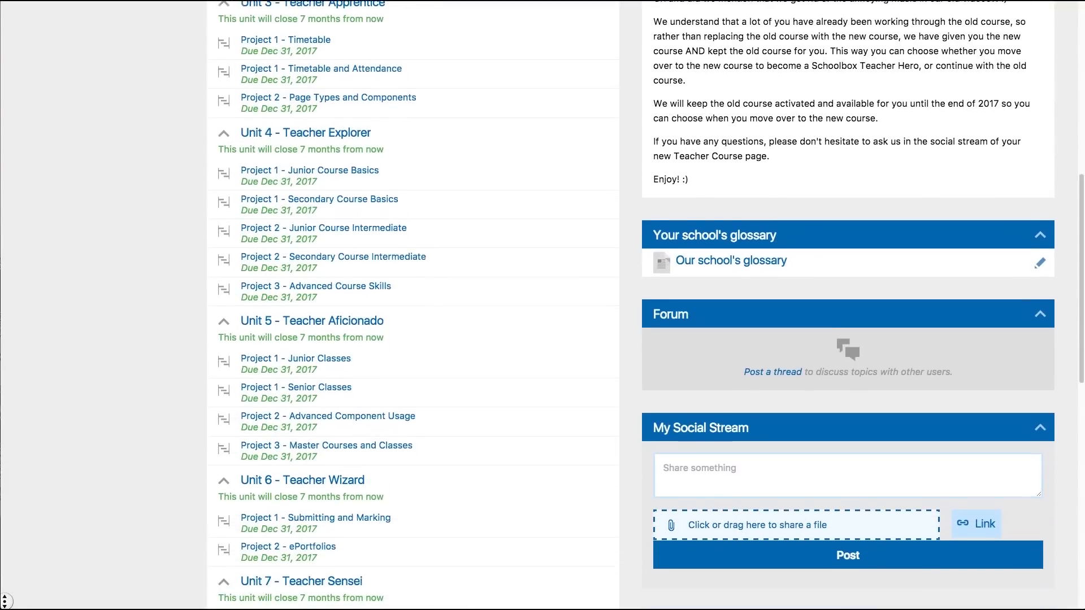
scroll("down", 3)
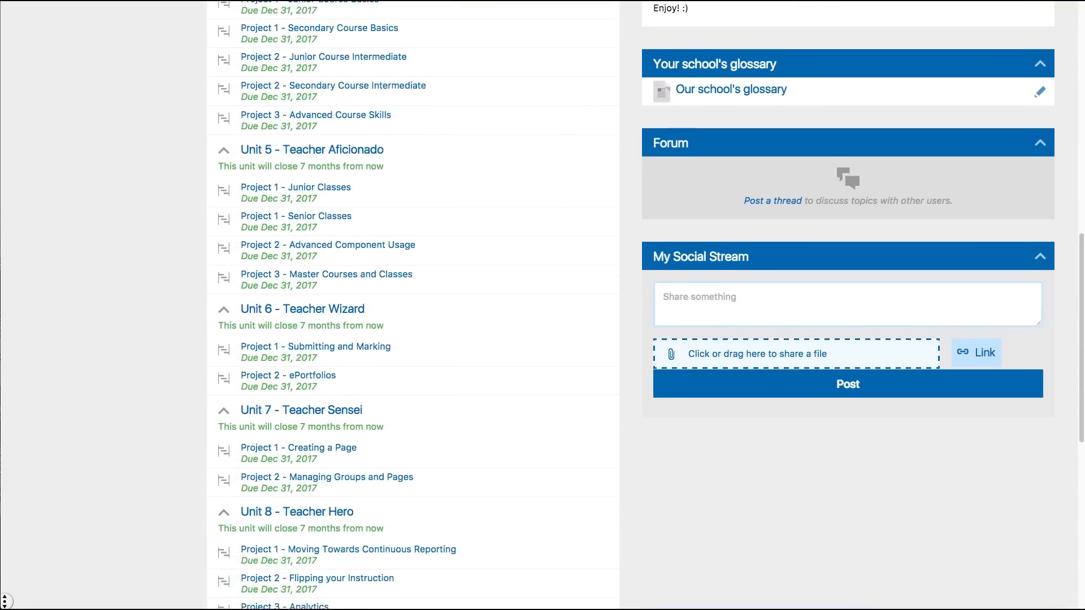
scroll("down", 3)
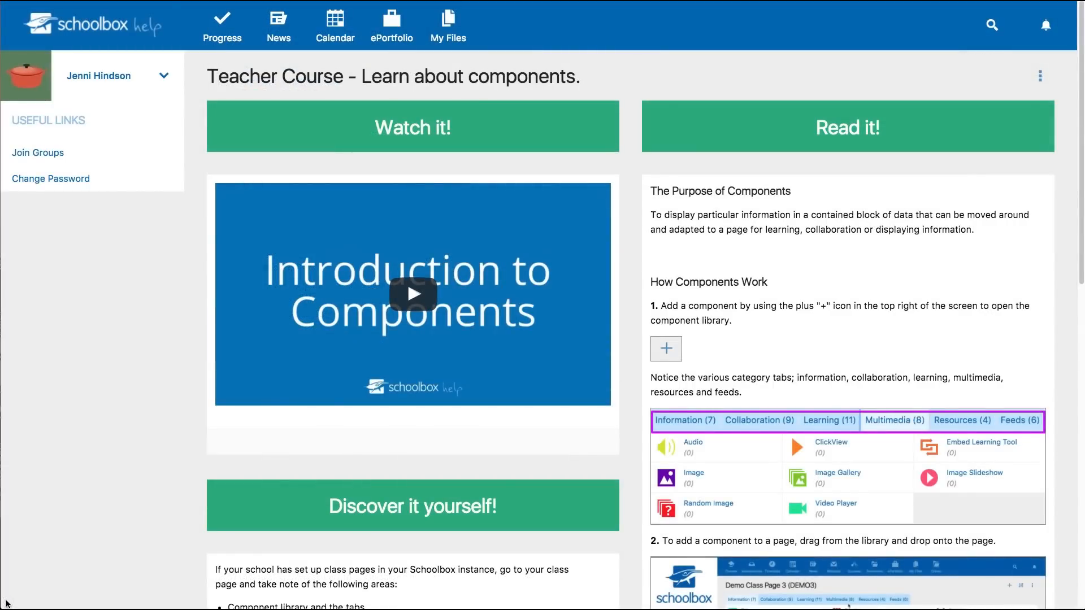
scroll("down", 3)
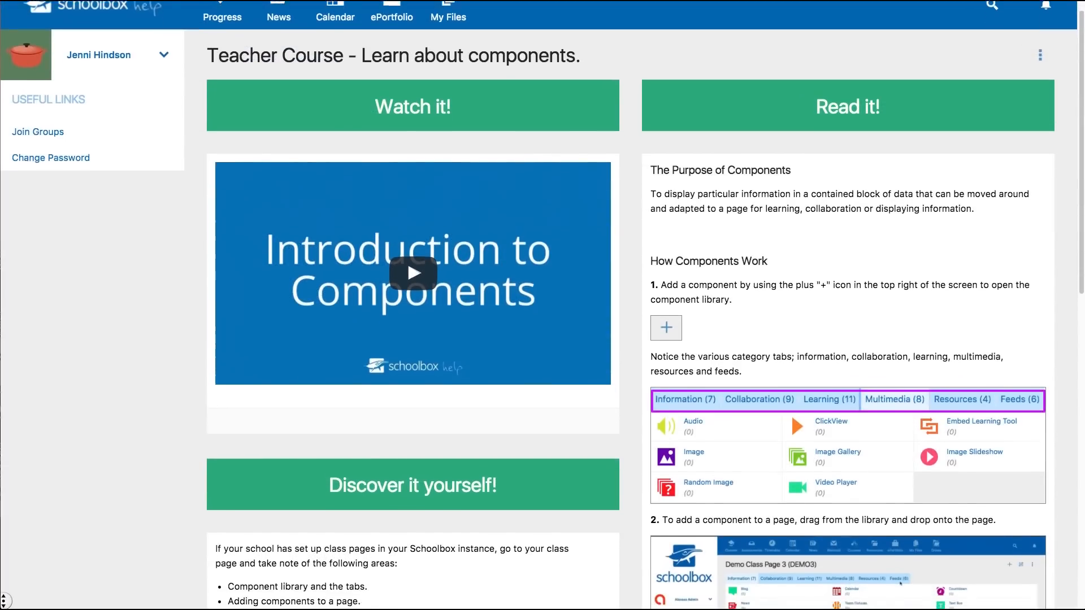
scroll("down", 3)
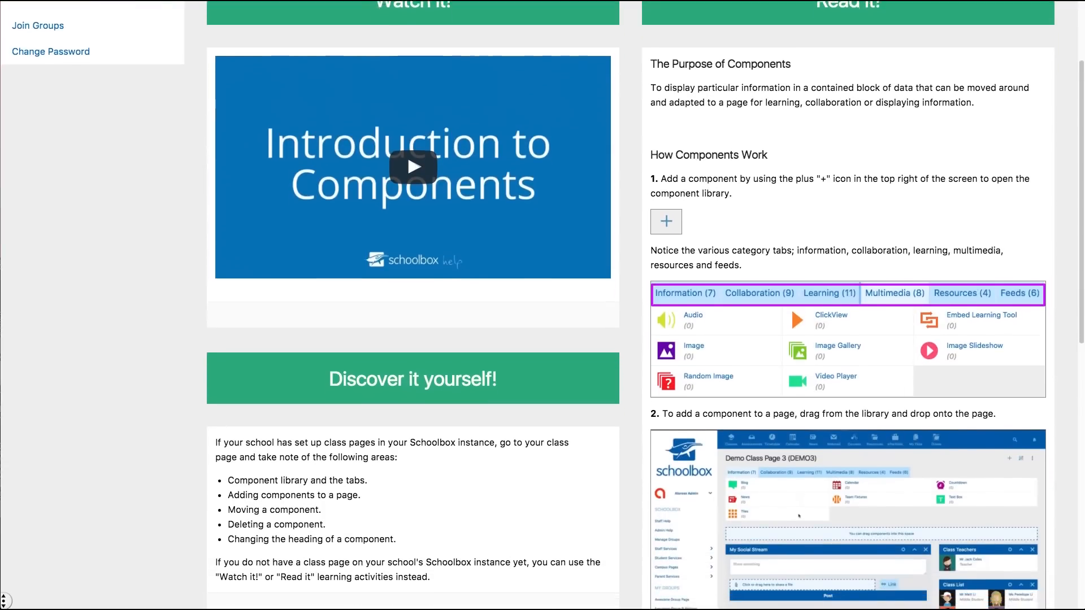
scroll("down", 3)
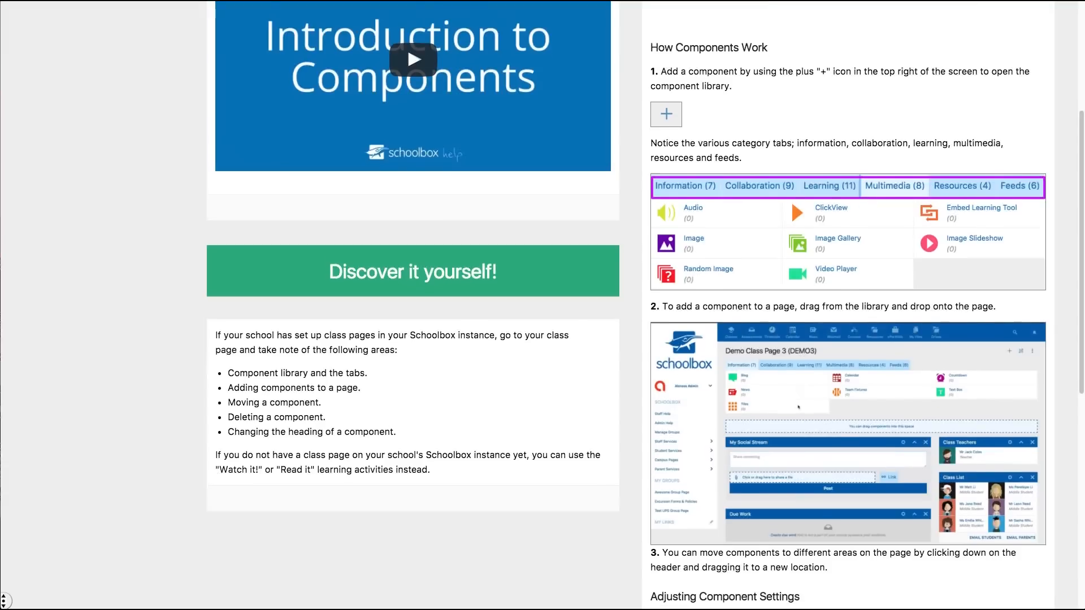
scroll("down", 3)
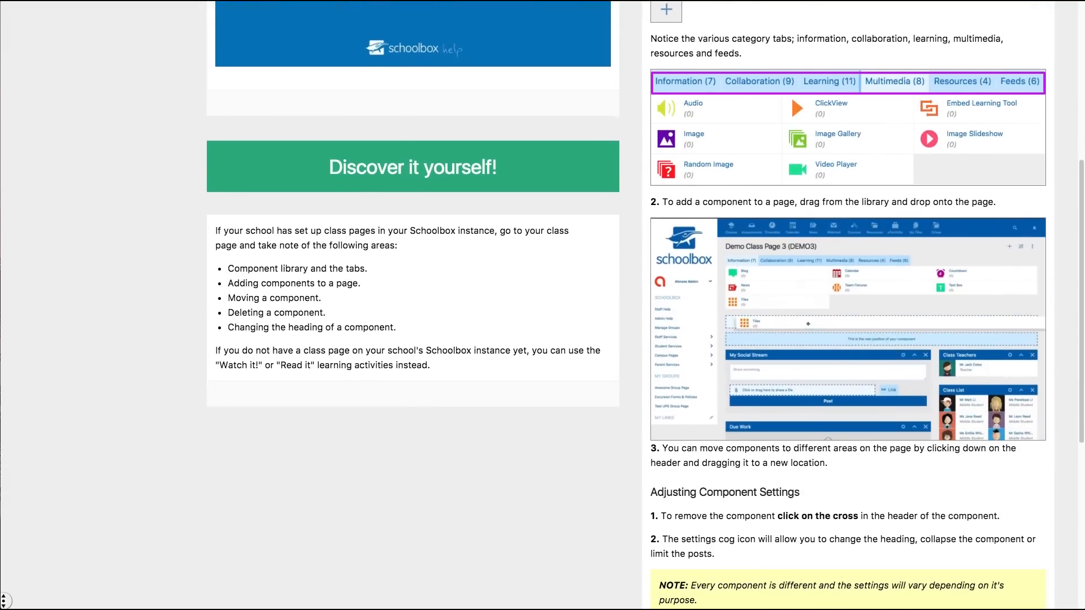
scroll("down", 3)
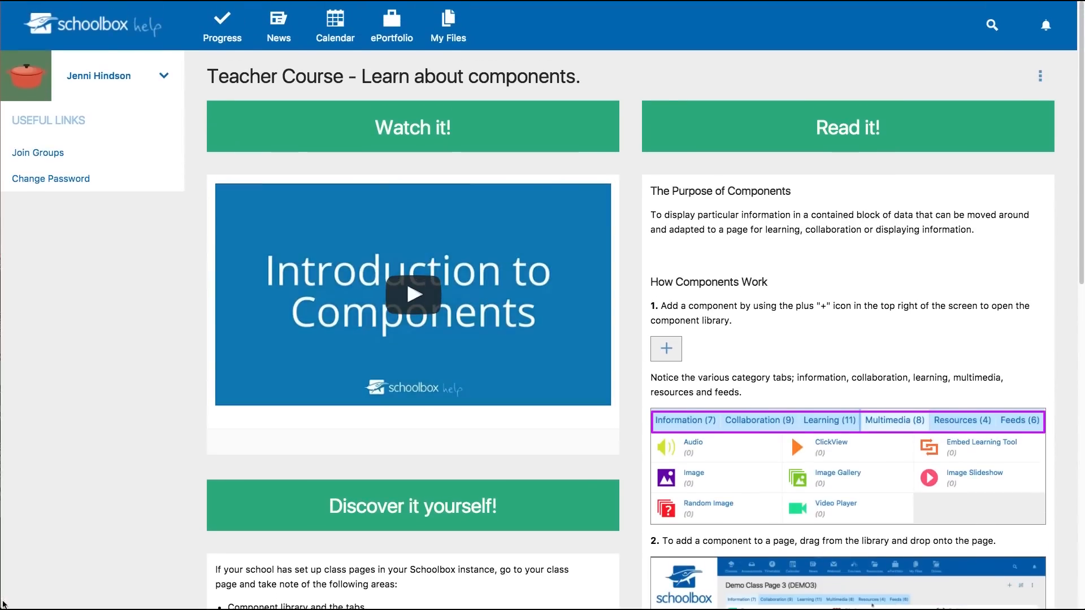
mouse_move(283, 379)
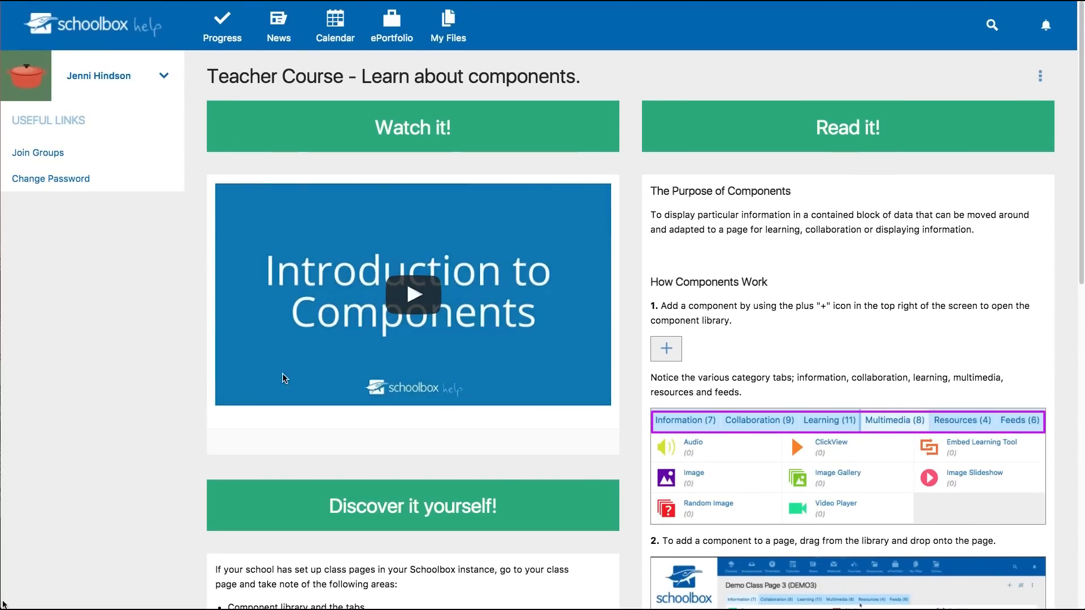
left_click(413, 294)
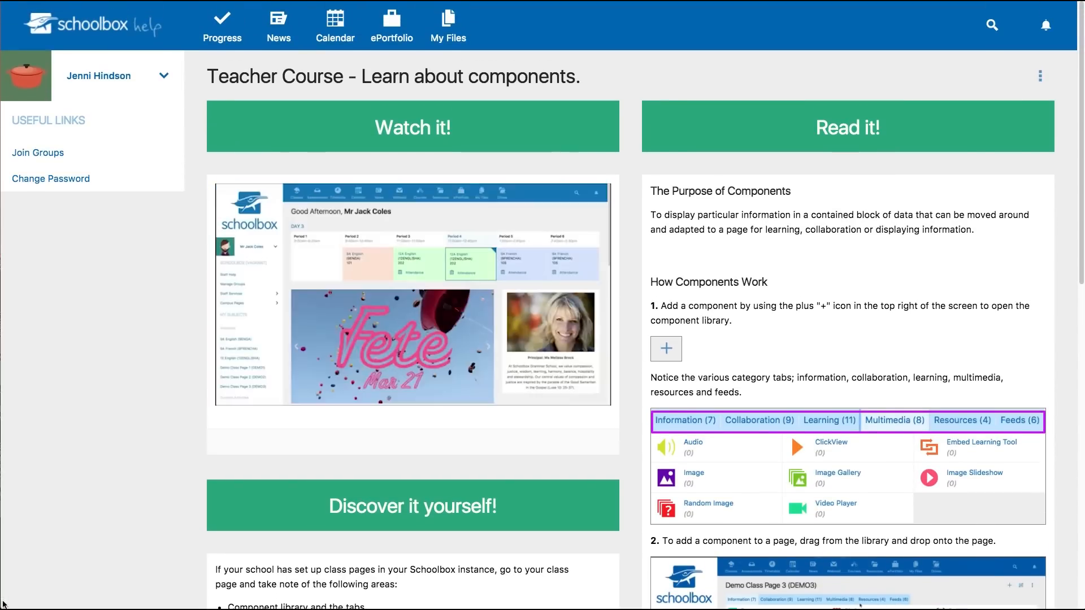
left_click(413, 294)
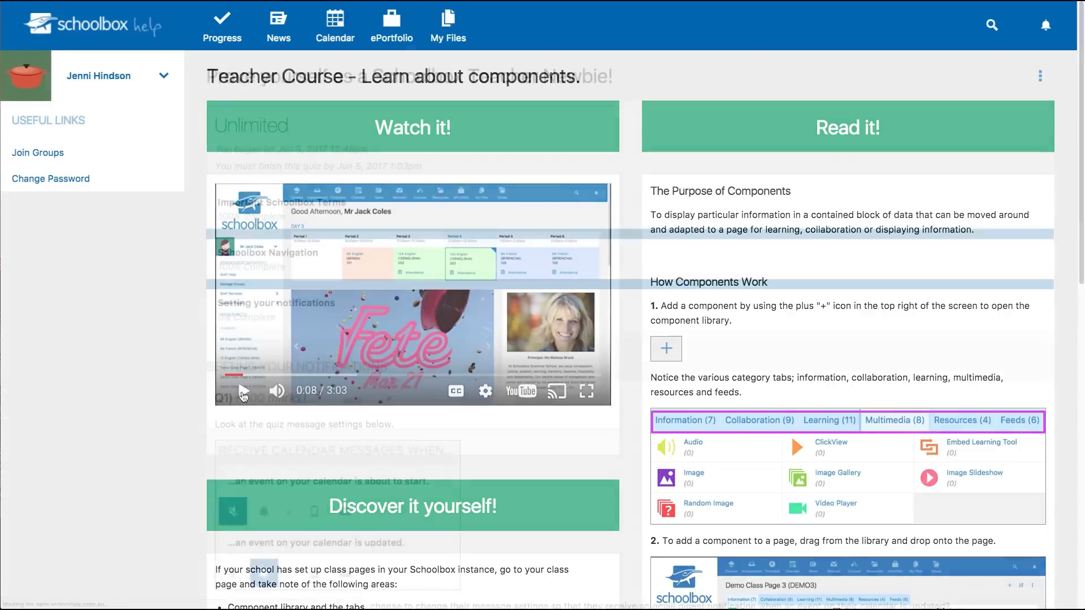
Scroll down and open the message and notification settings quiz.
scroll("down", 3)
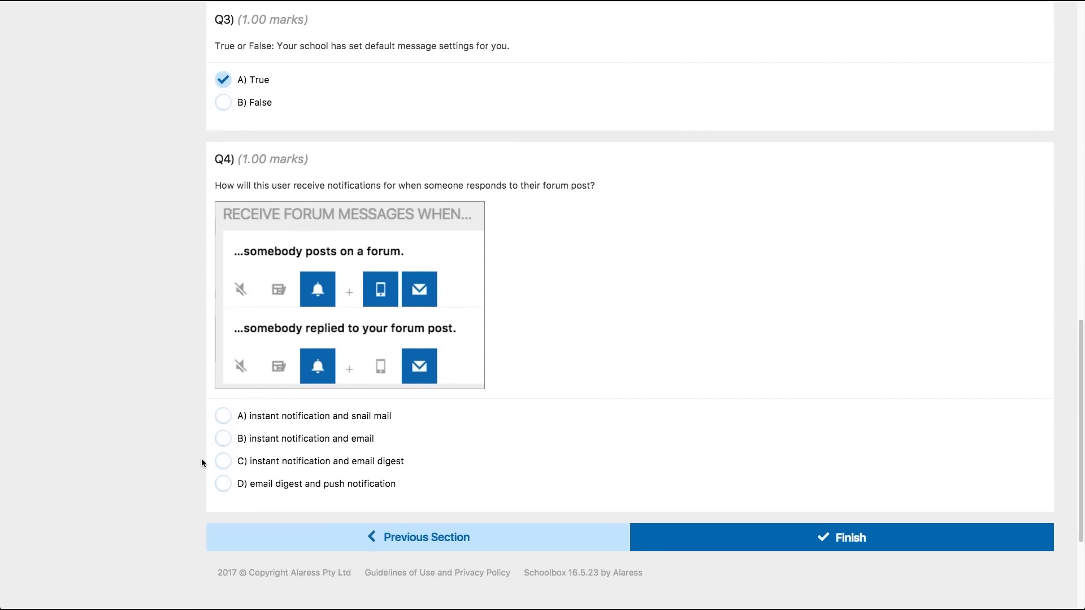
left_click(841, 537)
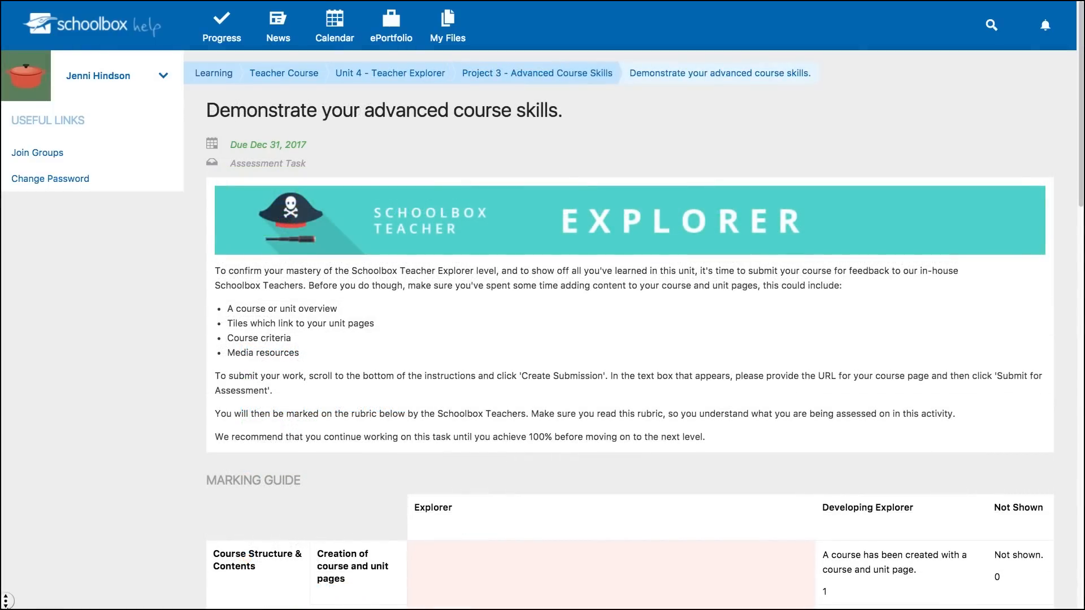
scroll("down", 3)
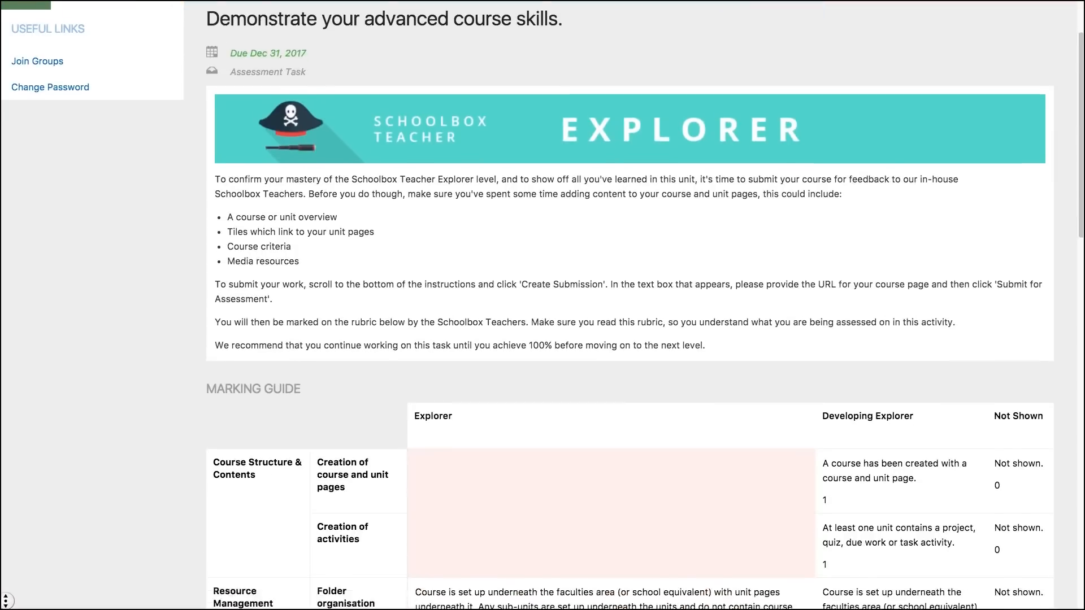
scroll("down", 3)
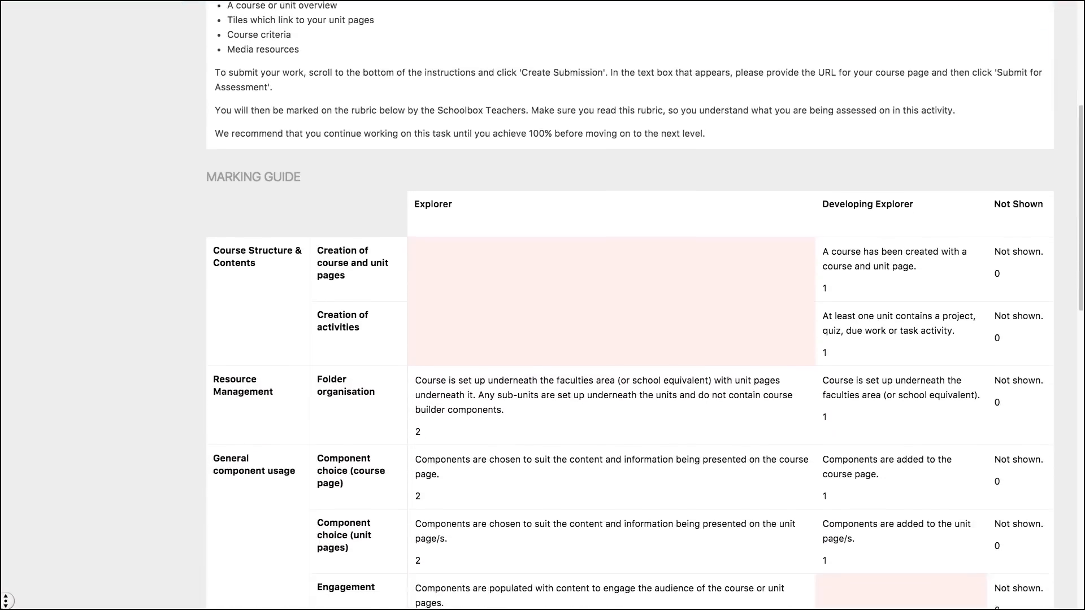
scroll("down", 3)
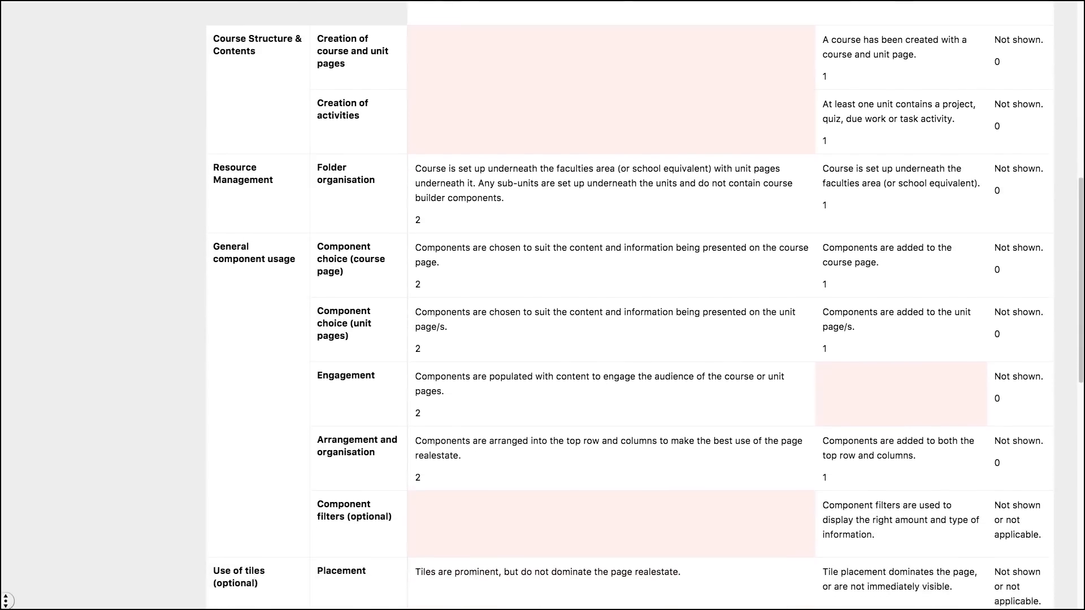
scroll("down", 3)
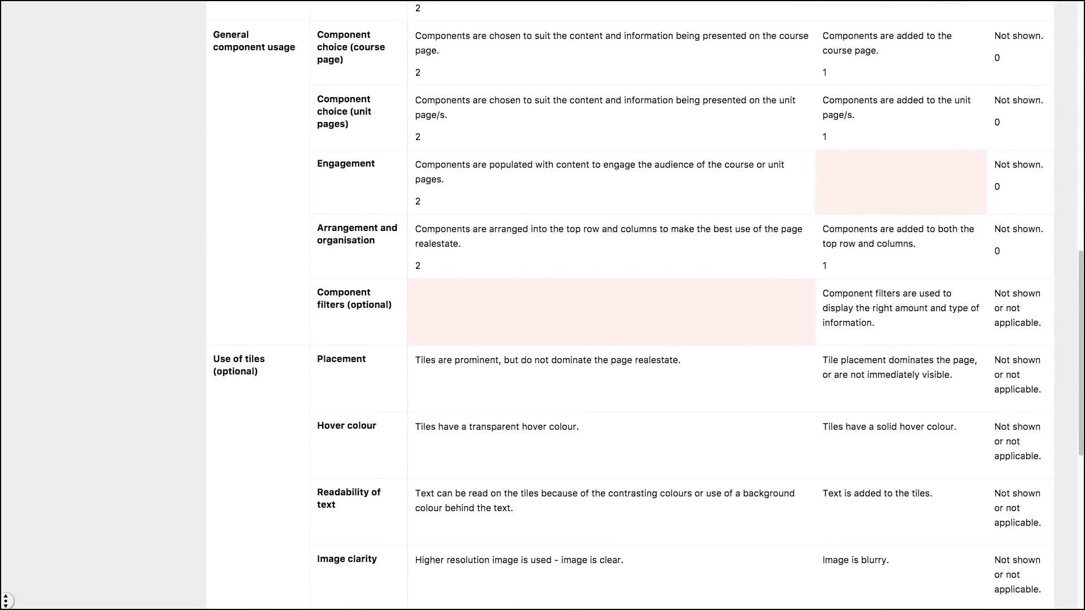
scroll("down", 3)
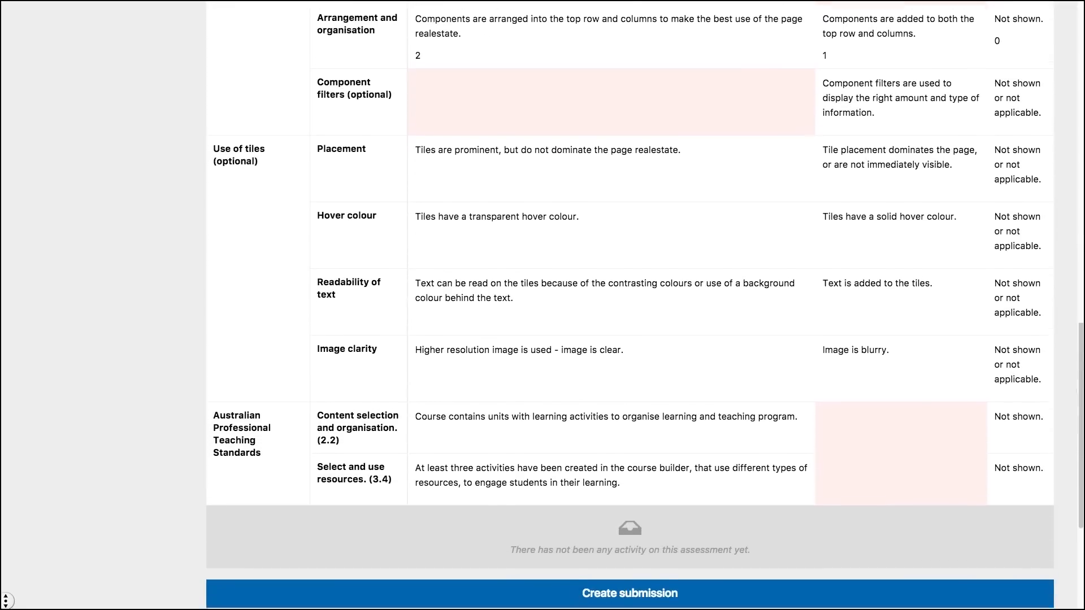
scroll("down", 3)
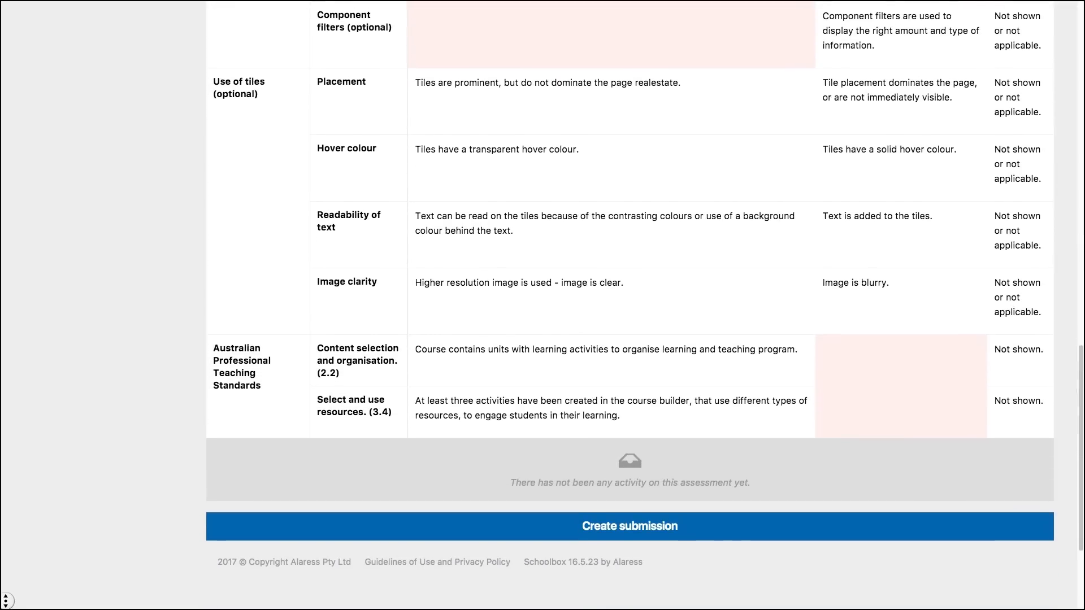